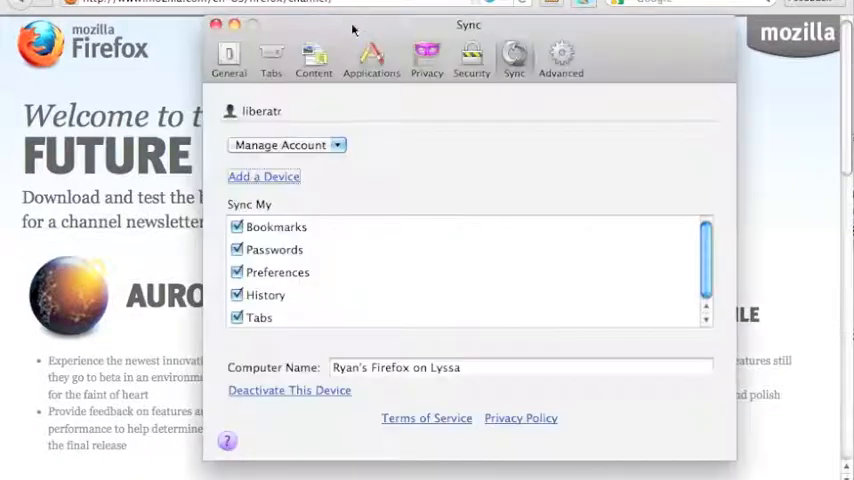
- From the Sync preferences pane, begin Add a Device to bring up the pairing-code prompt
{"action": "left_click", "coordinate": [230, 56]}
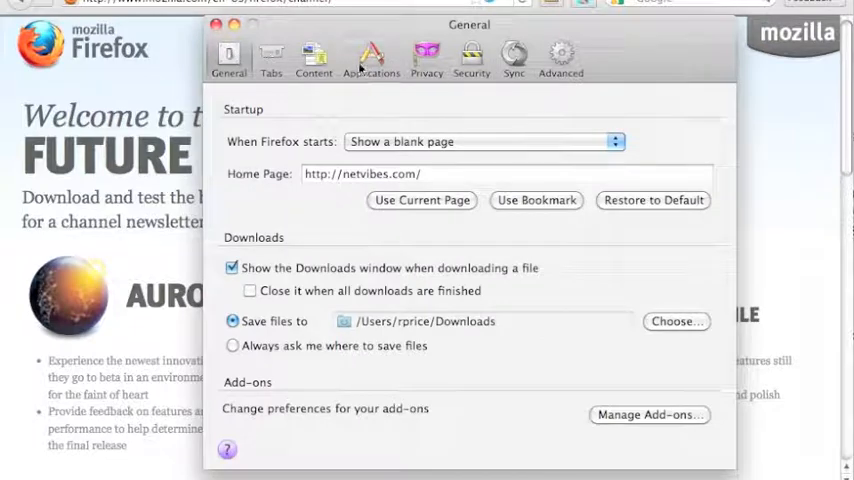
{"action": "left_click", "coordinate": [512, 56]}
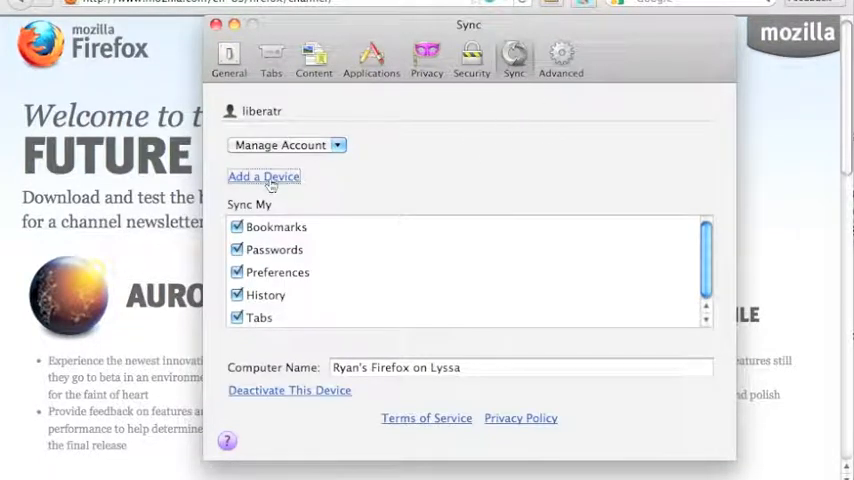
{"action": "left_click", "coordinate": [264, 176]}
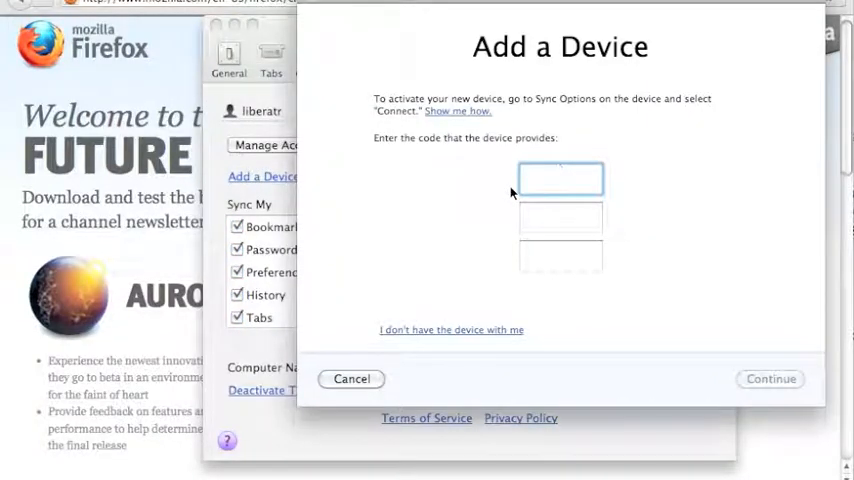
- Enter the phone's pairing code and continue until Device Connected appears
{"action": "left_click", "coordinate": [560, 178]}
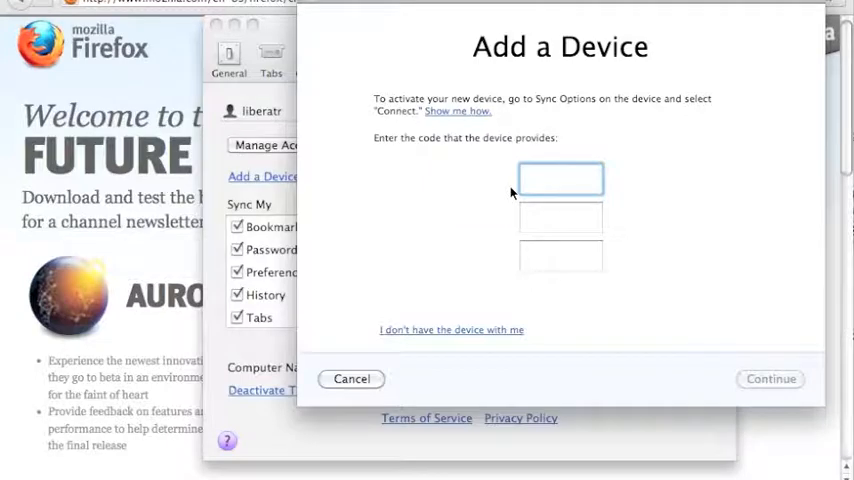
{"action": "left_click", "coordinate": [770, 380]}
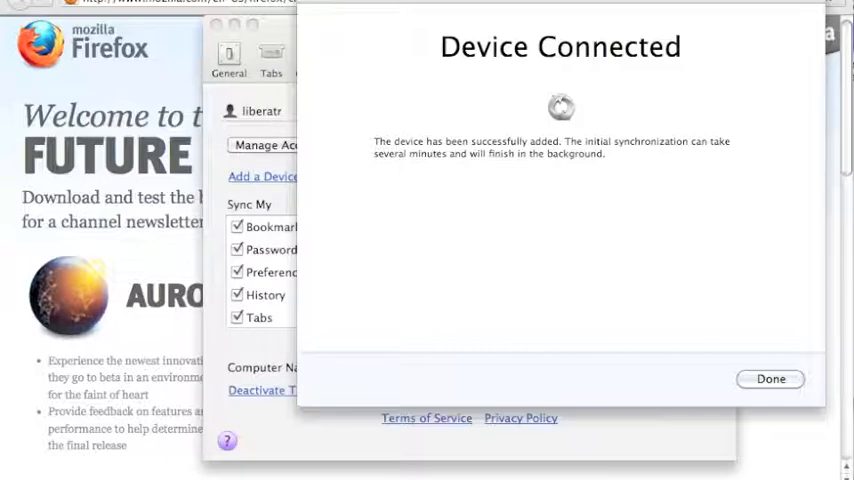
- Dismiss Device Connected with Done, close Preferences and the page inspector to show the blog post
{"action": "left_click", "coordinate": [772, 380]}
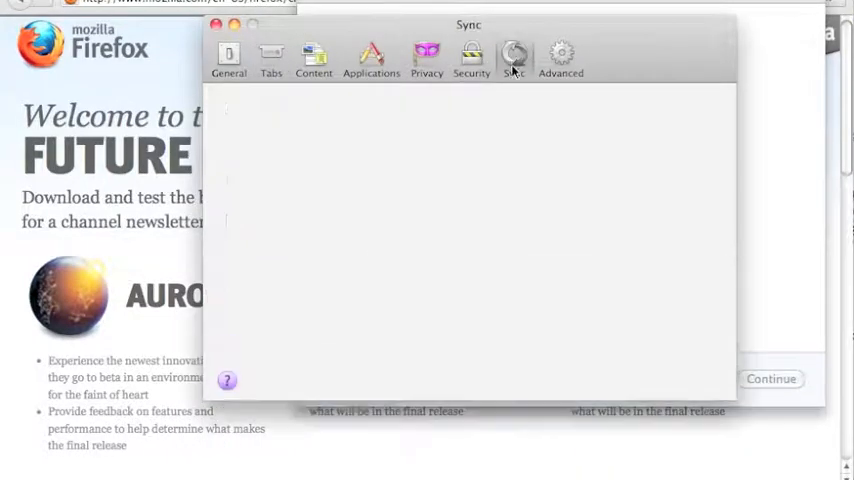
{"action": "left_click", "coordinate": [512, 52]}
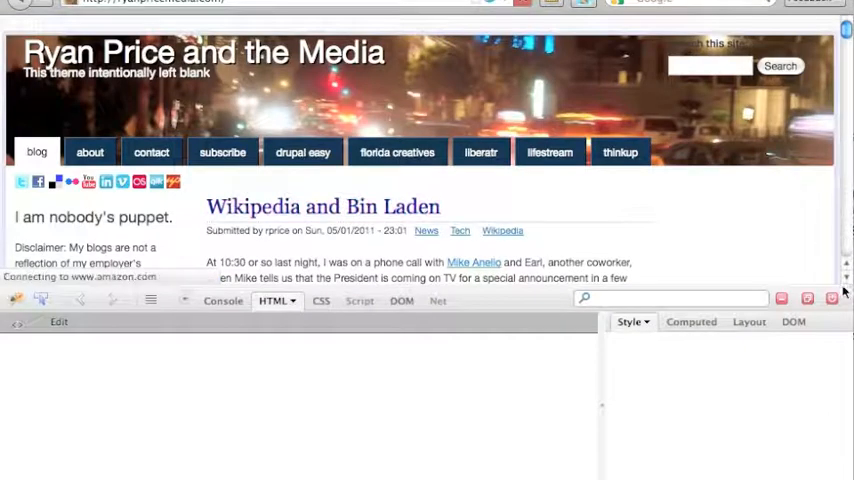
{"action": "left_click", "coordinate": [832, 298]}
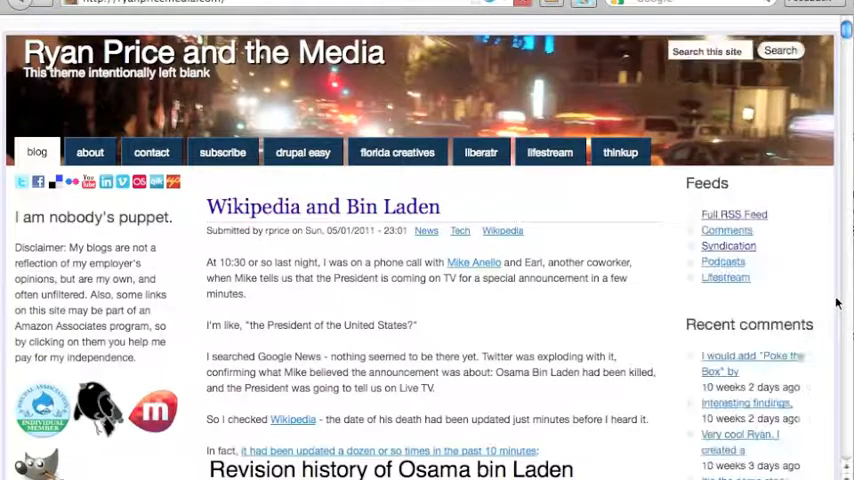